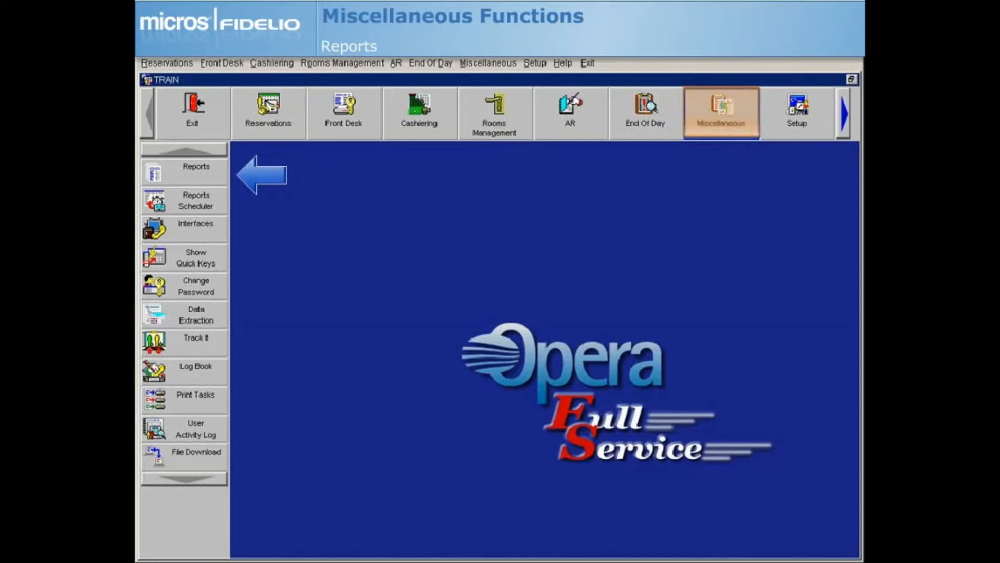
# Bring up the MICROS - Reports dialog from Miscellaneous Functions
pyautogui.click(184, 170)
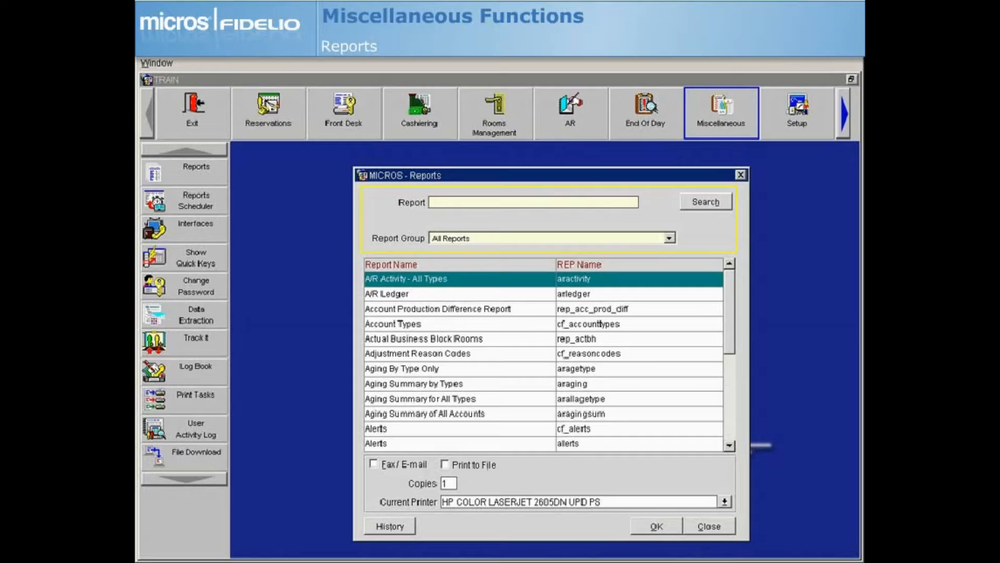
# Search the report list for 'Arrivals', leaving three matching reports
pyautogui.click(533, 201)
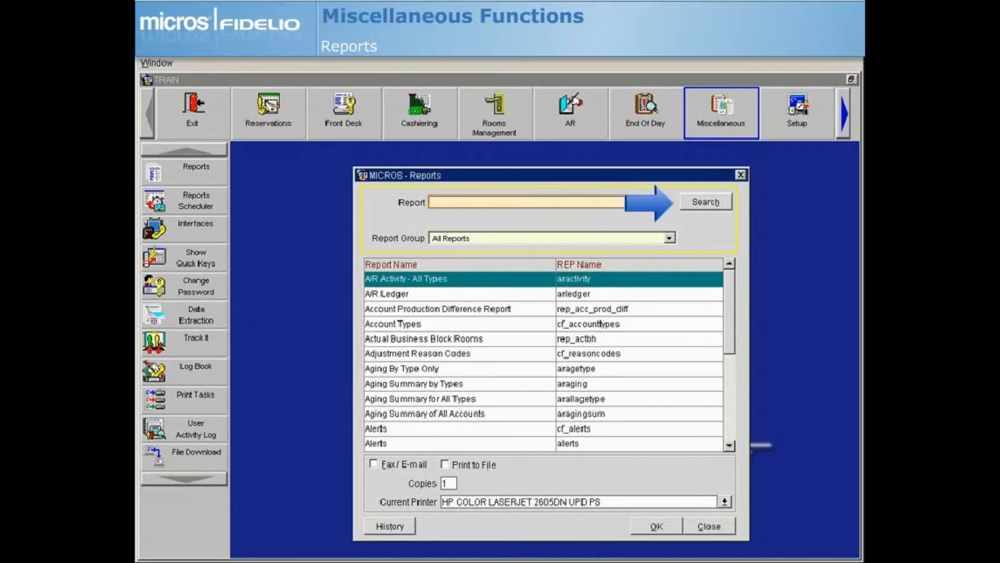
pyautogui.write('Arrivals')
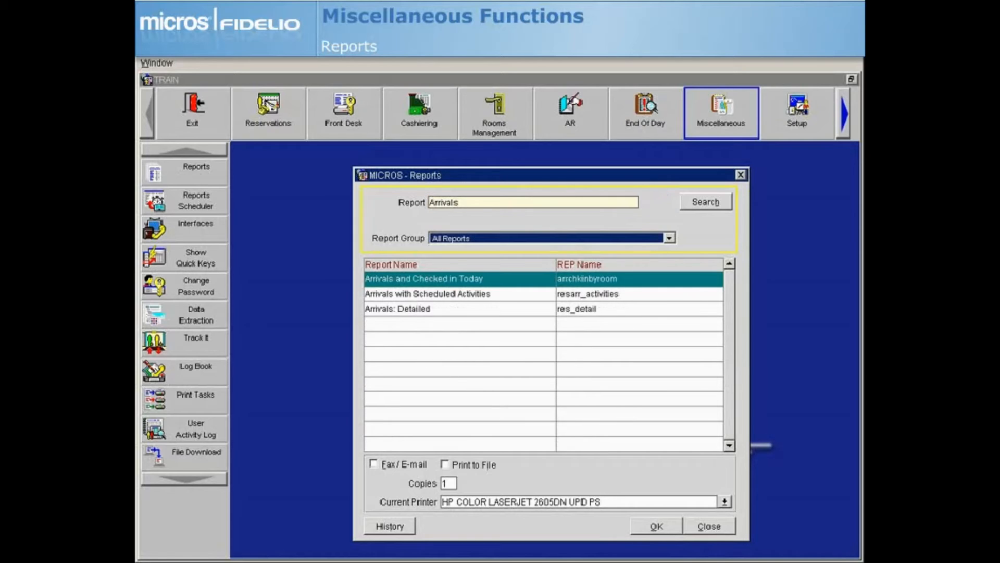
pyautogui.click(373, 463)
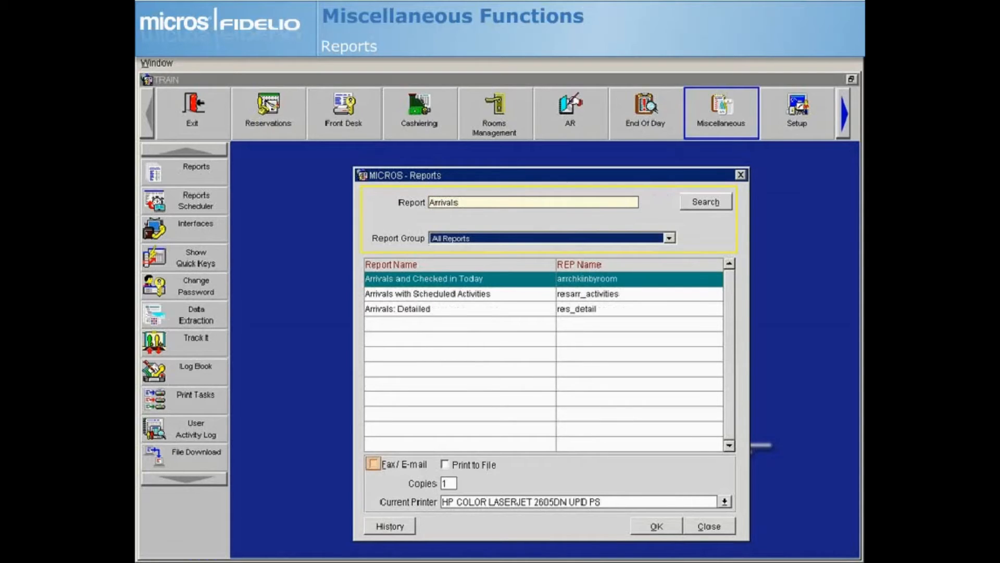
# Enable Fax/E-mail and Print to File with DELIMITED format and Tab delimiter
pyautogui.click(445, 463)
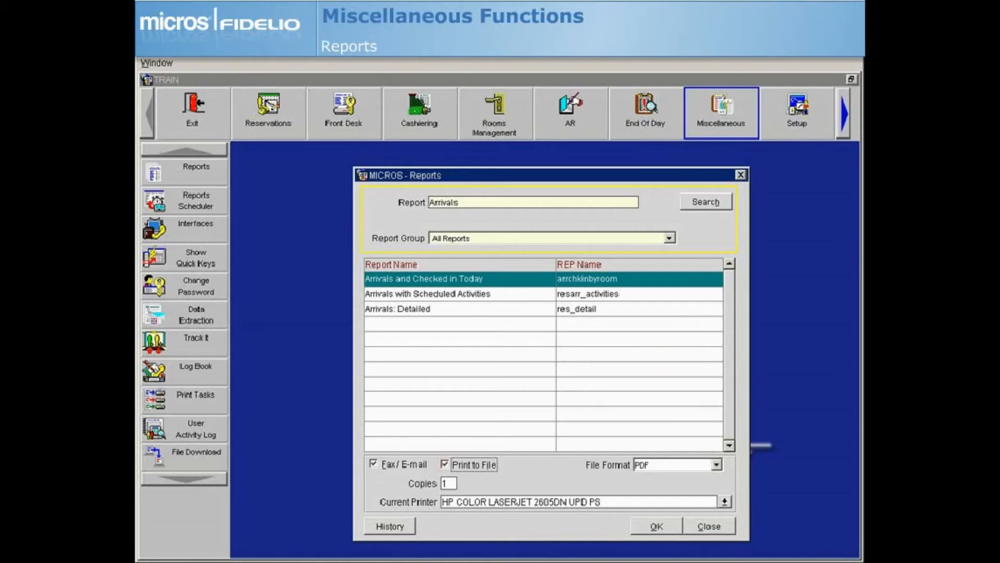
pyautogui.click(716, 465)
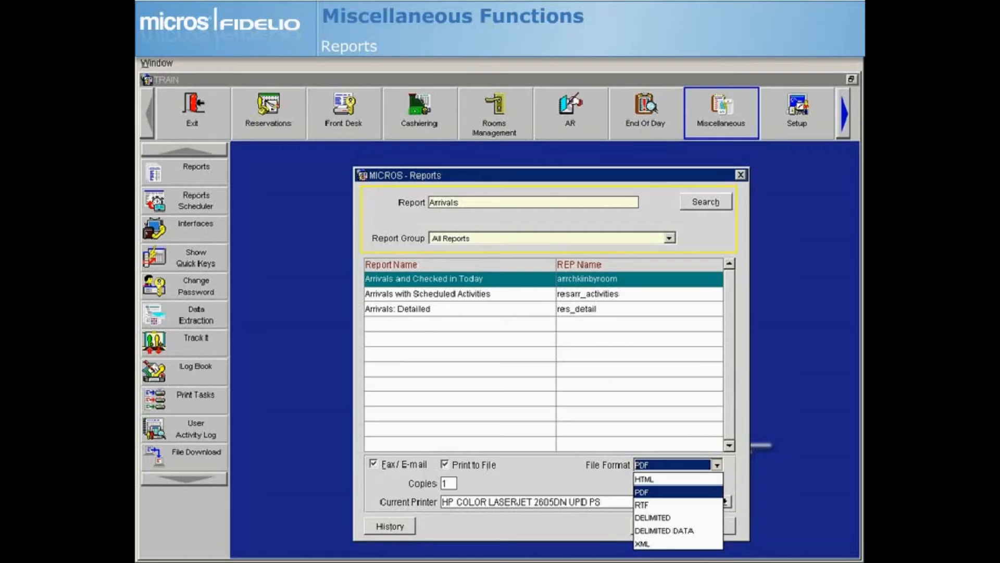
pyautogui.click(652, 518)
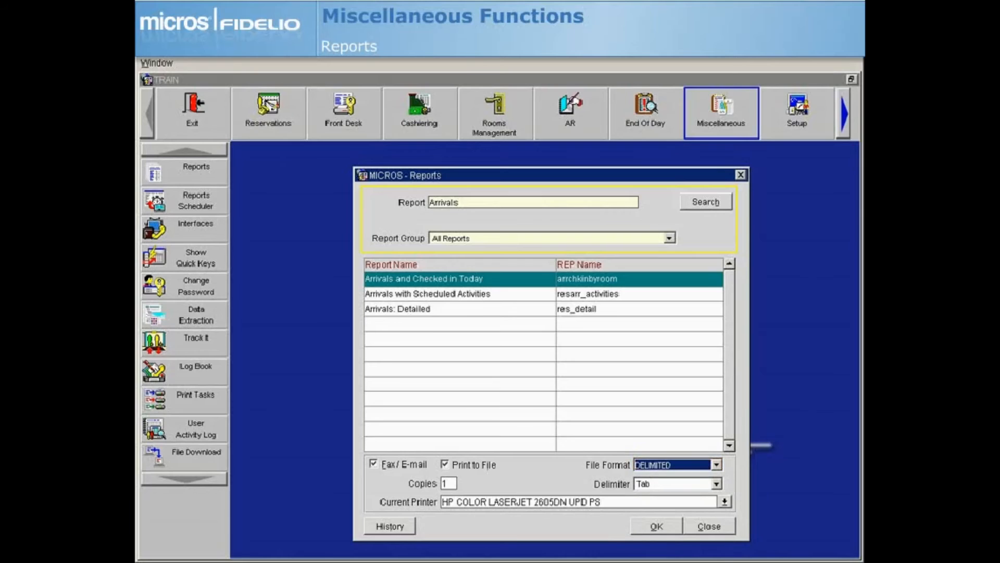
pyautogui.click(716, 483)
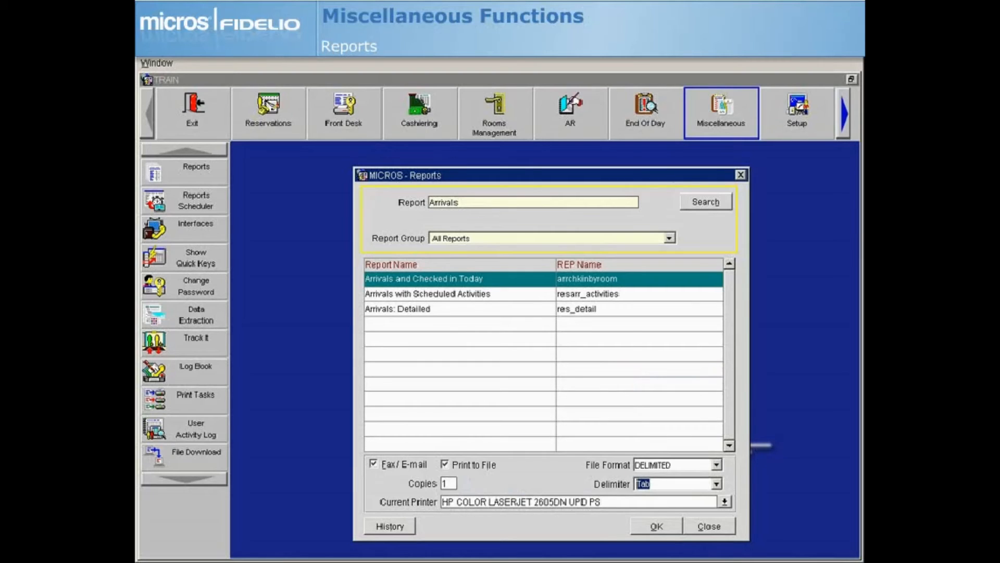
pyautogui.click(577, 501)
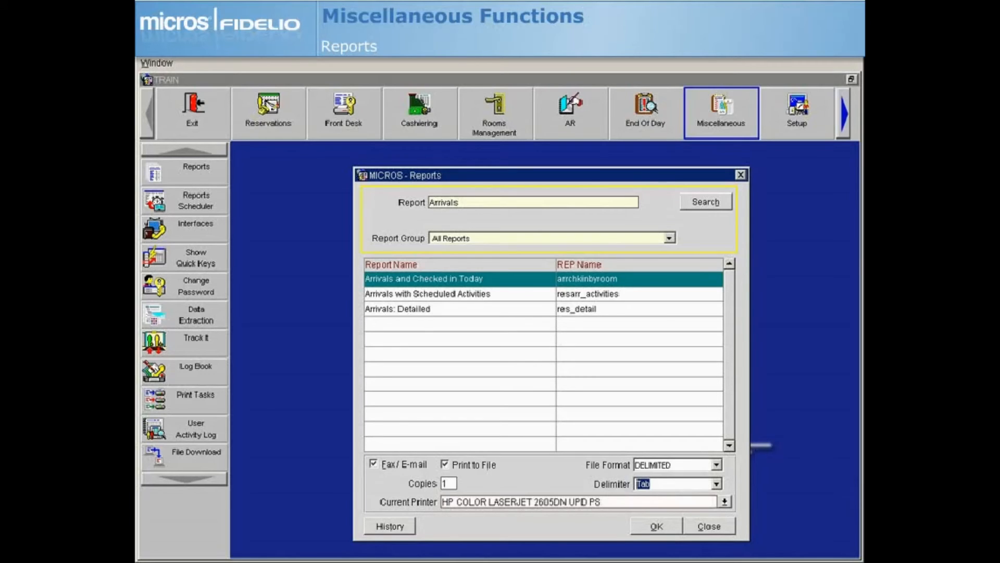
# Select Arrivals: Detailed from the search results
pyautogui.click(415, 308)
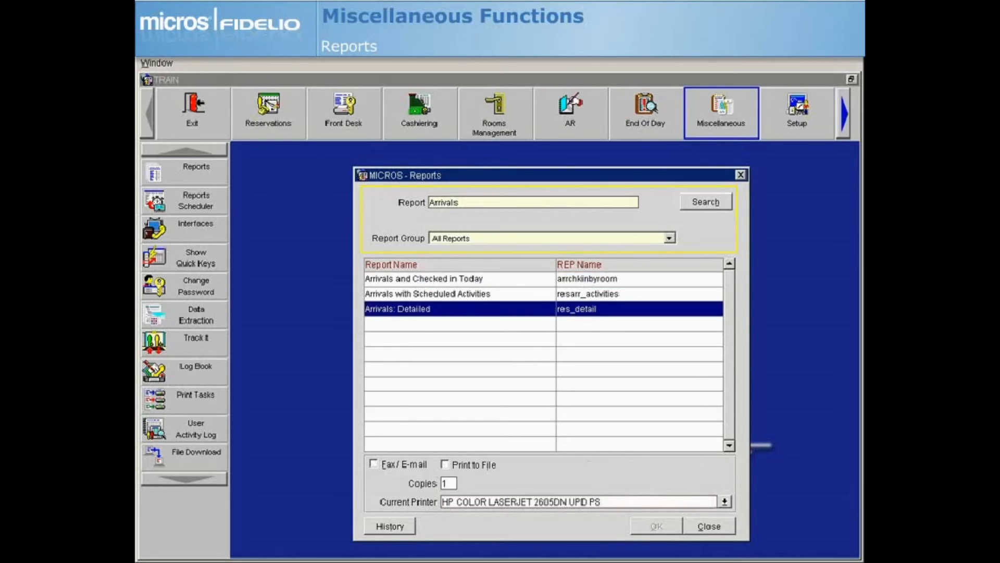